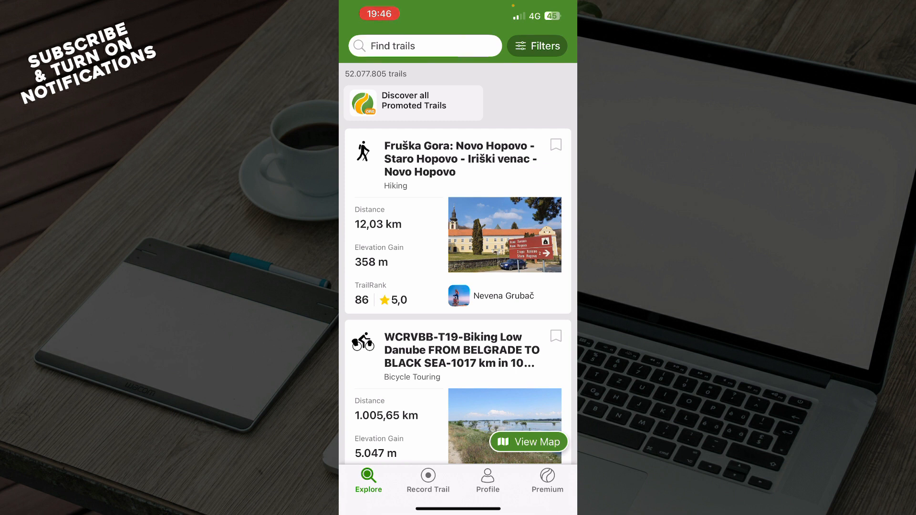
- Scroll through the Explore trail list, then open the Record Trail section
scroll(down, 3)
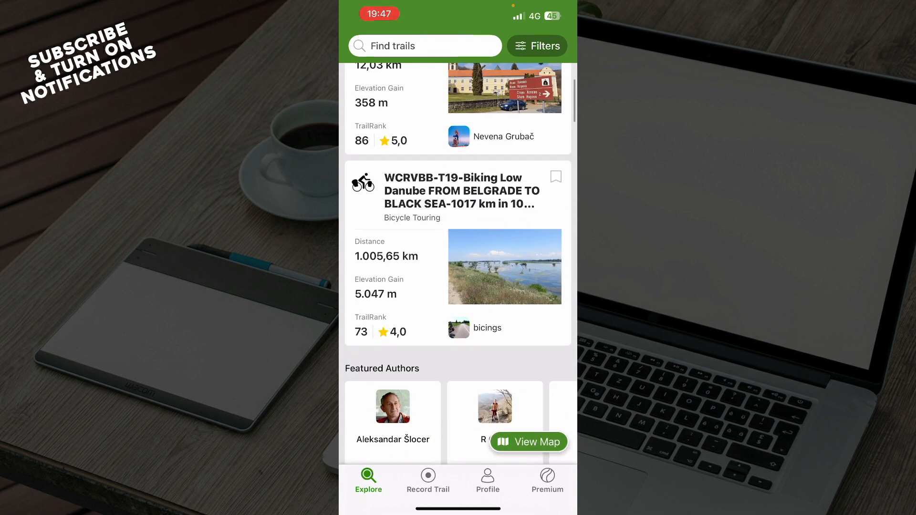
scroll(up, 3)
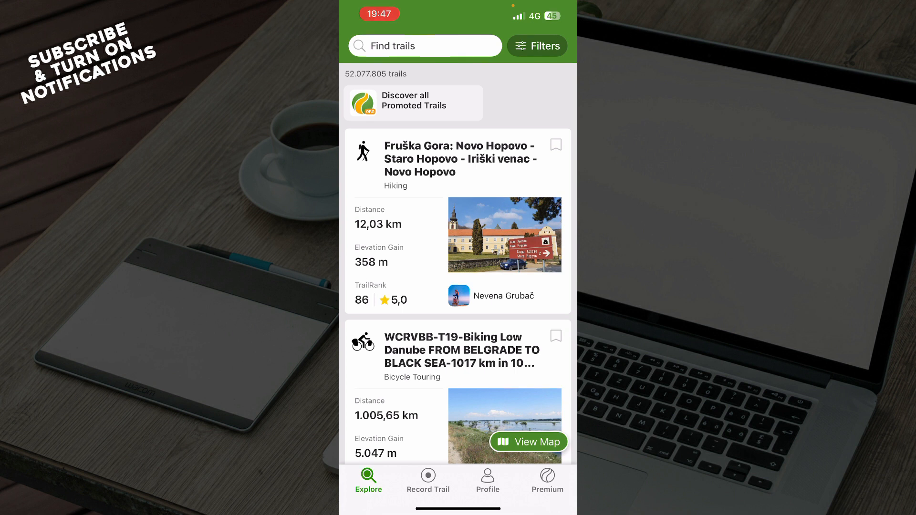
click(536, 46)
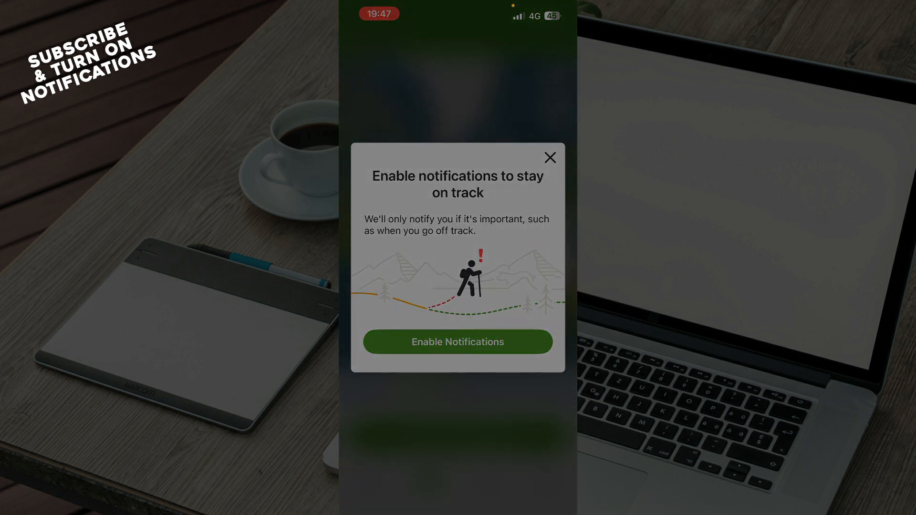
- Dismiss the notifications prompt, view the empty Profile, then bring up the Premium plans
click(458, 341)
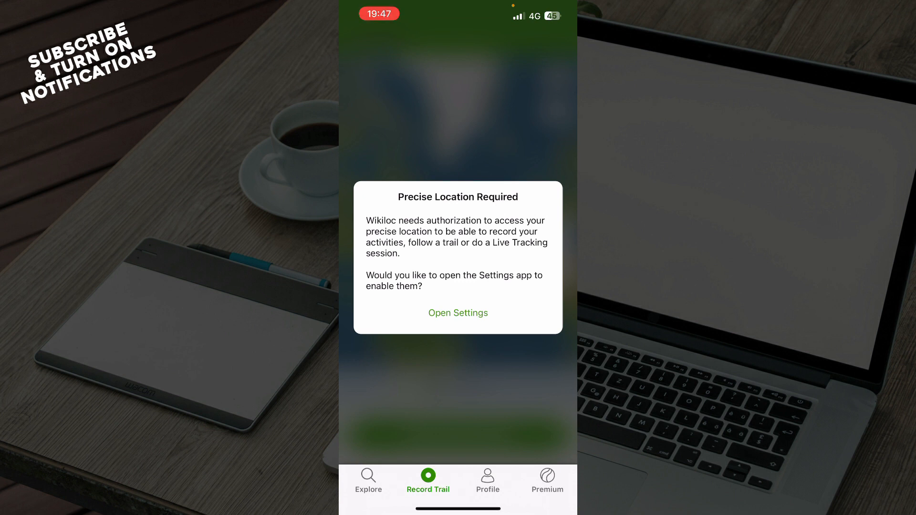
click(487, 480)
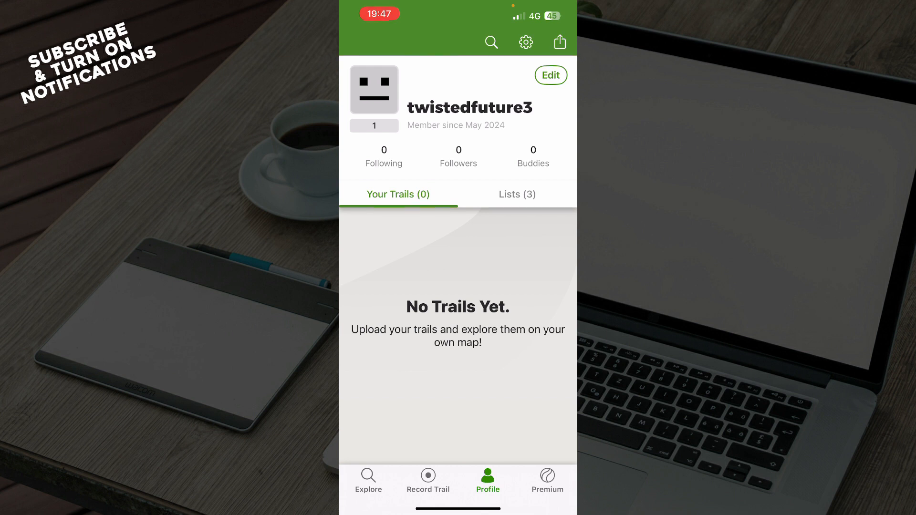
click(546, 481)
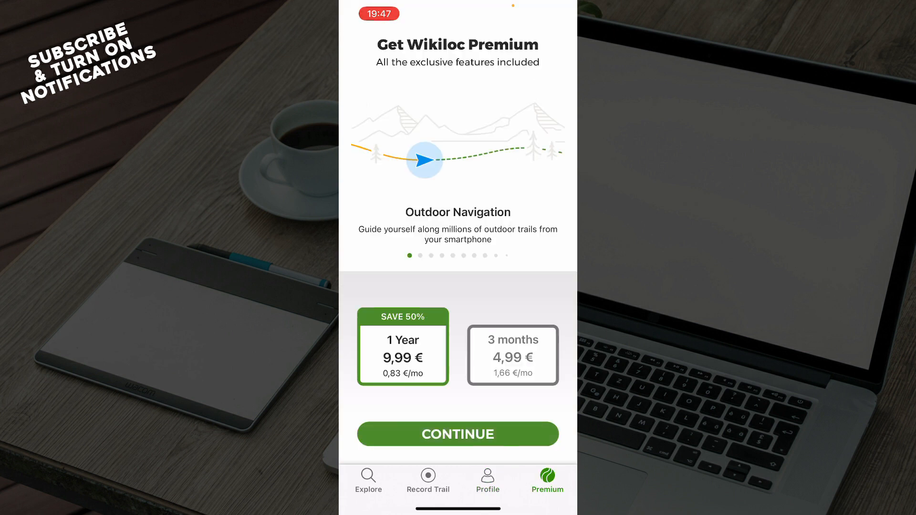